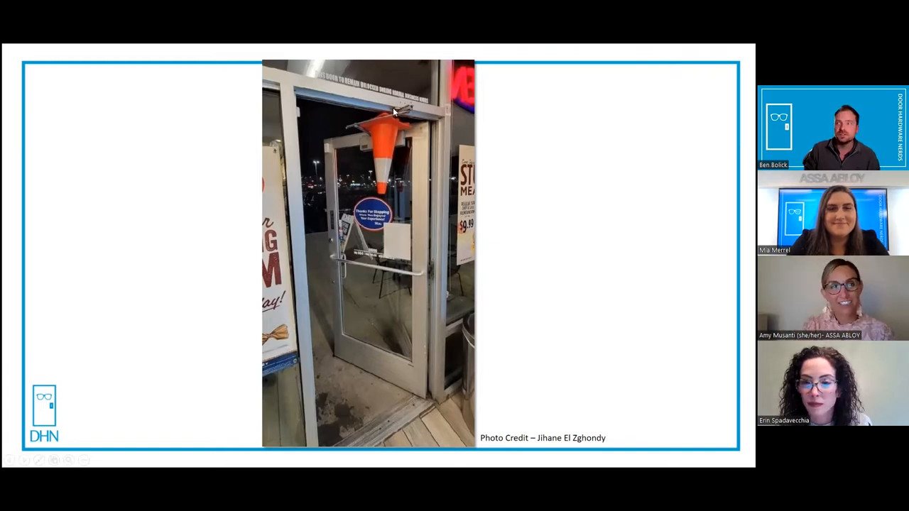
mouse_move(418, 372)
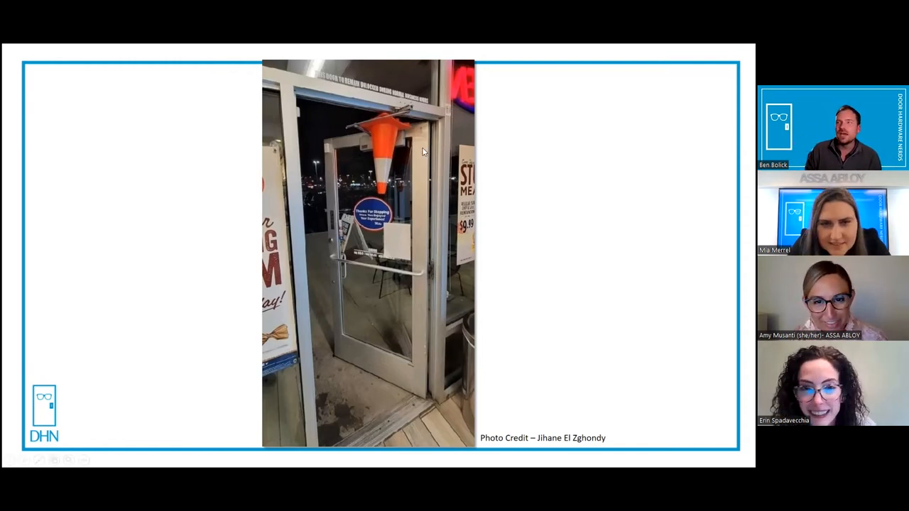
mouse_move(428, 405)
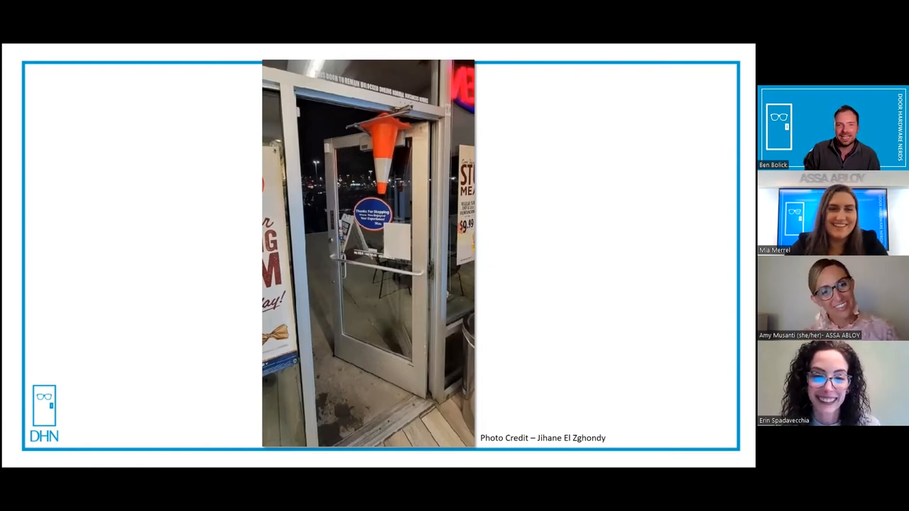
mouse_move(575, 316)
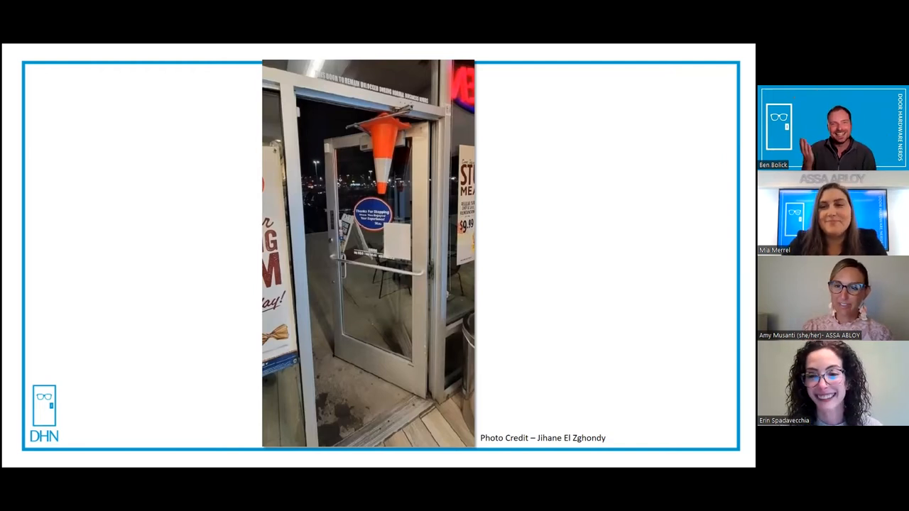
mouse_move(522, 197)
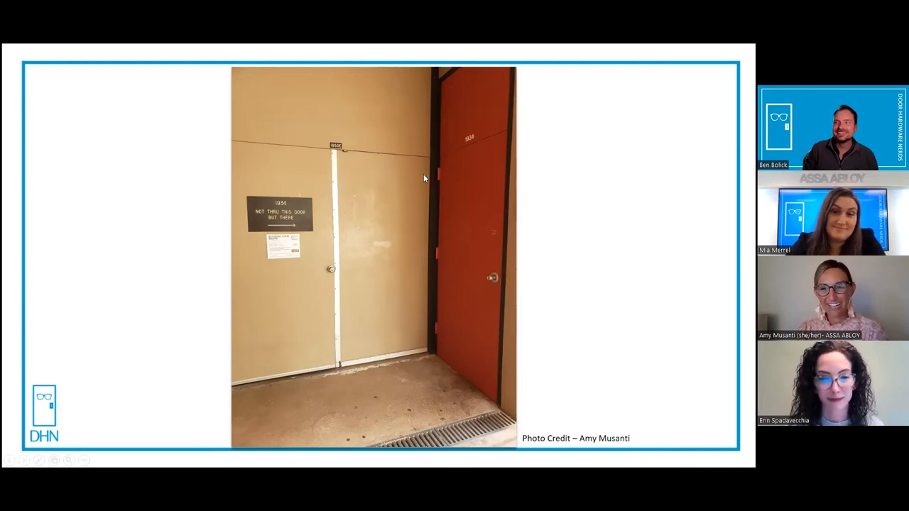
mouse_move(411, 213)
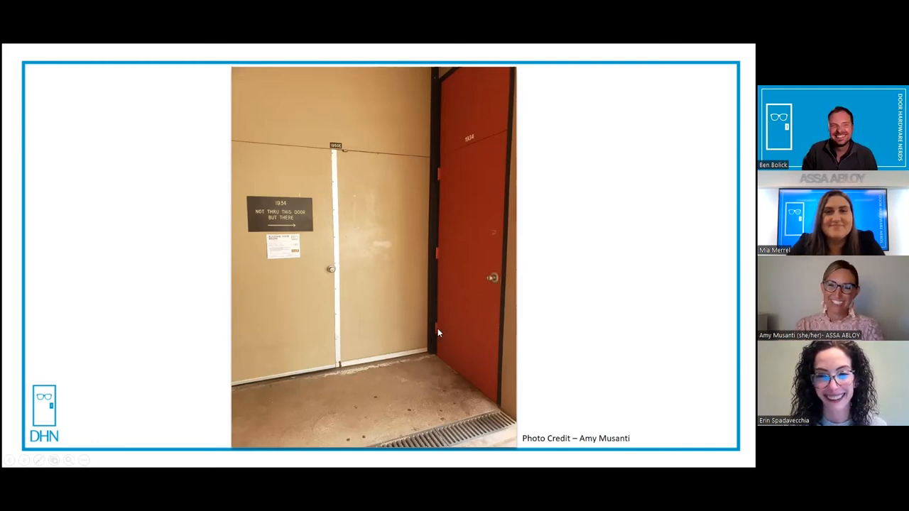
mouse_move(446, 257)
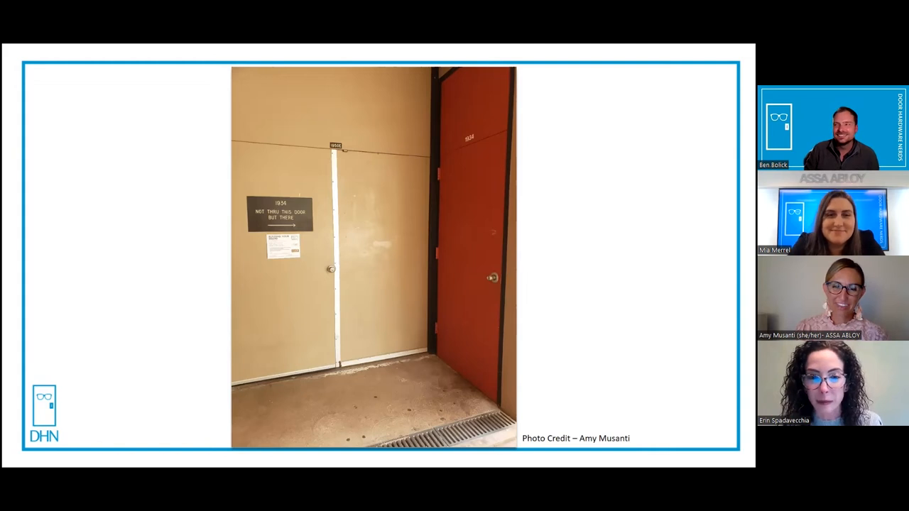
mouse_move(478, 291)
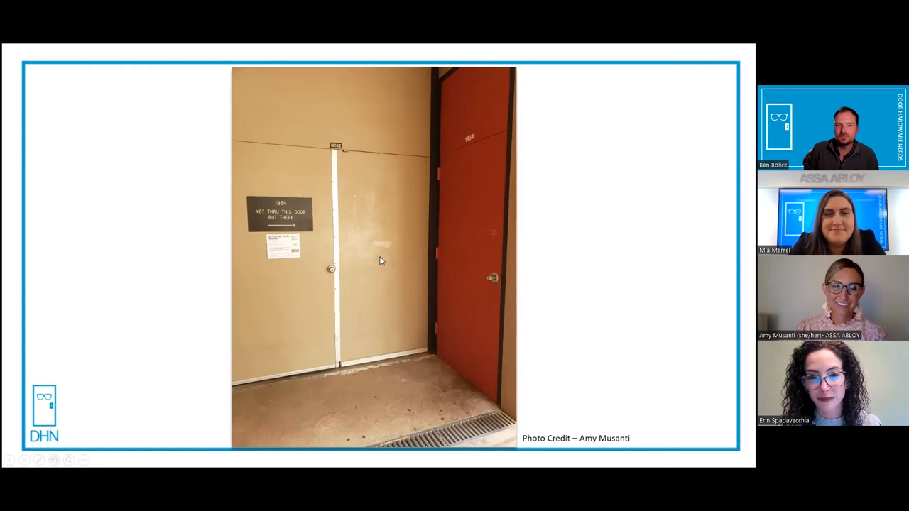
mouse_move(403, 212)
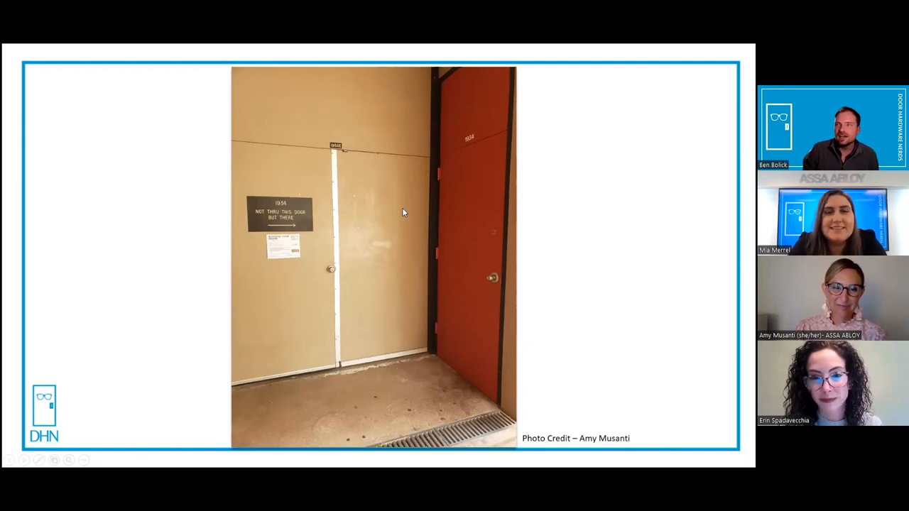
mouse_move(402, 208)
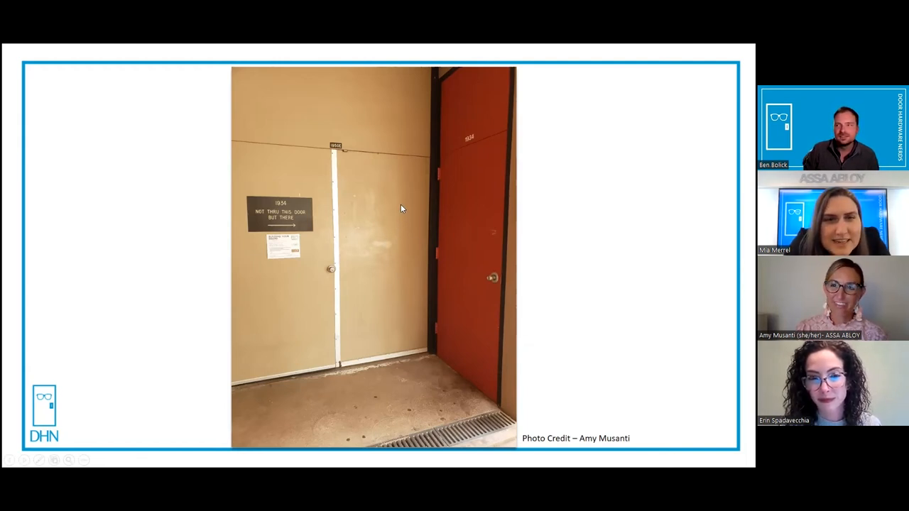
mouse_move(323, 135)
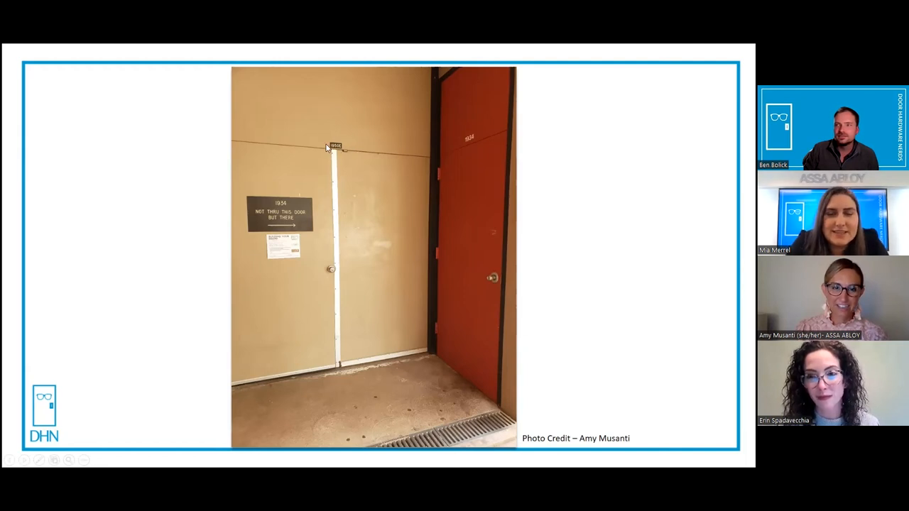
mouse_move(416, 128)
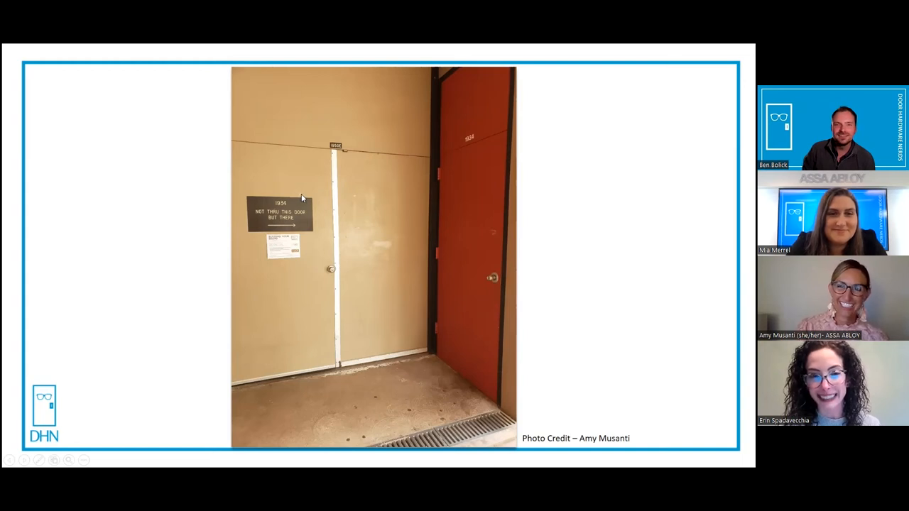
mouse_move(317, 194)
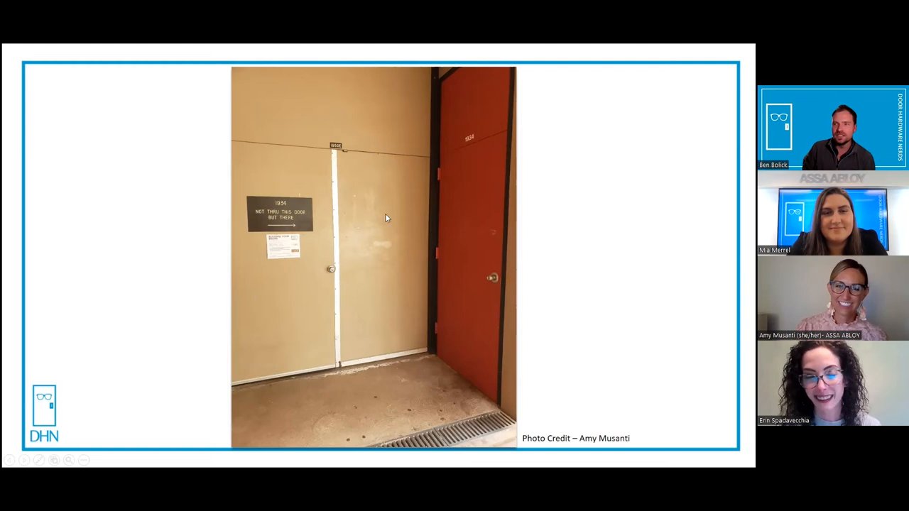
mouse_move(401, 285)
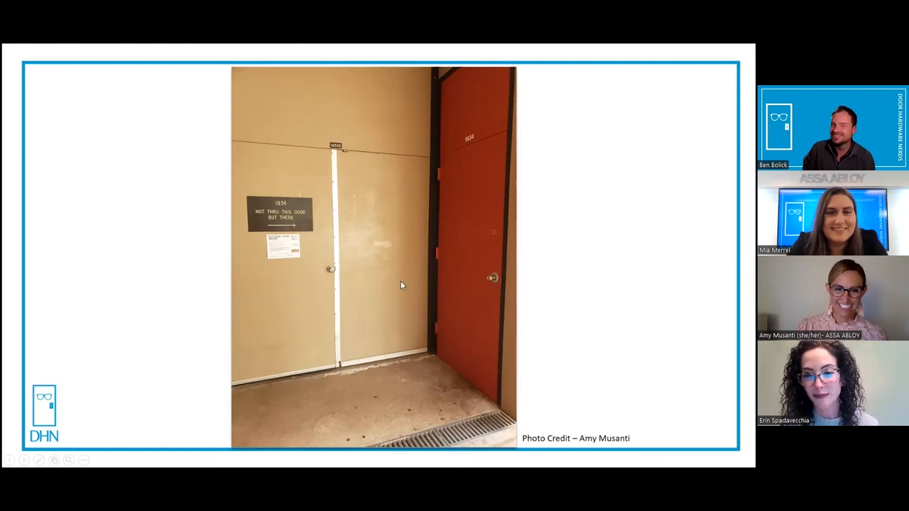
mouse_move(474, 222)
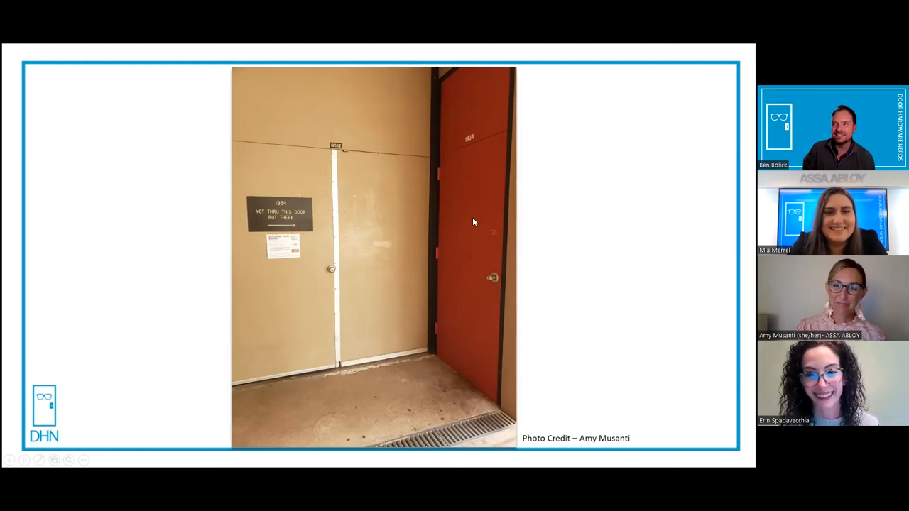
mouse_move(467, 142)
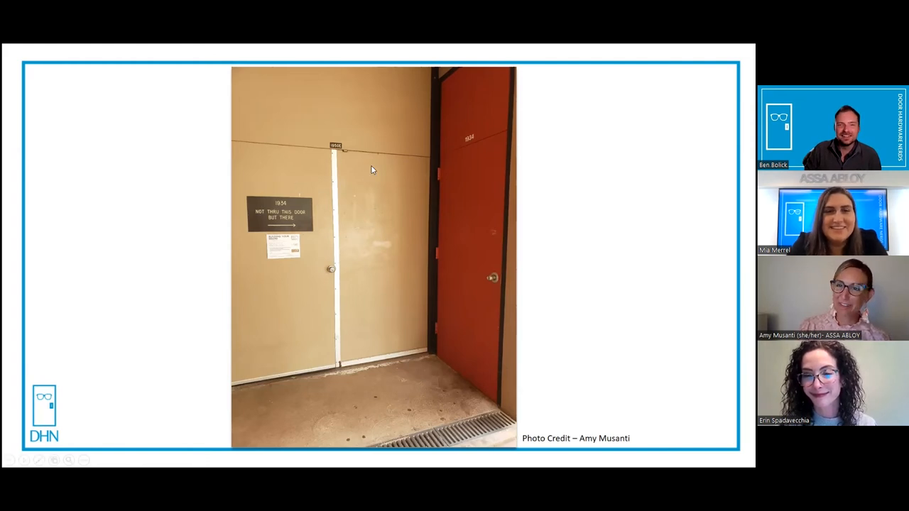
mouse_move(263, 184)
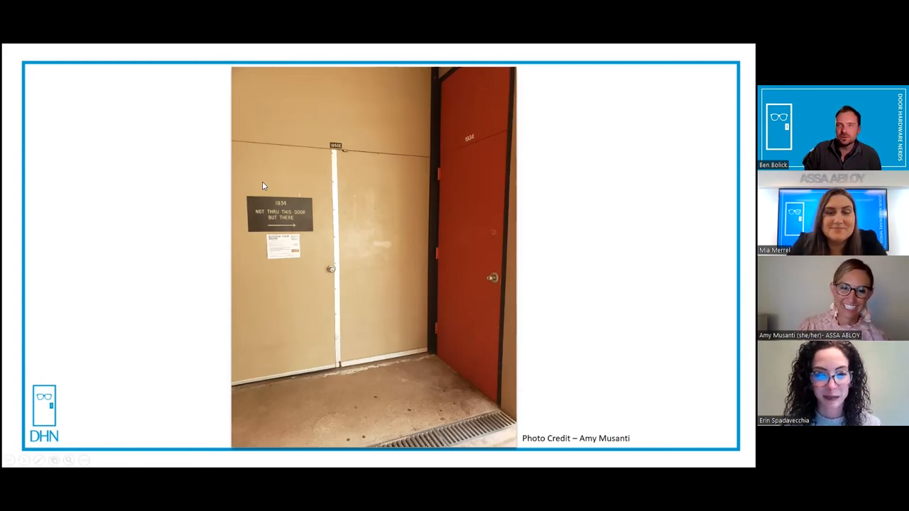
mouse_move(309, 195)
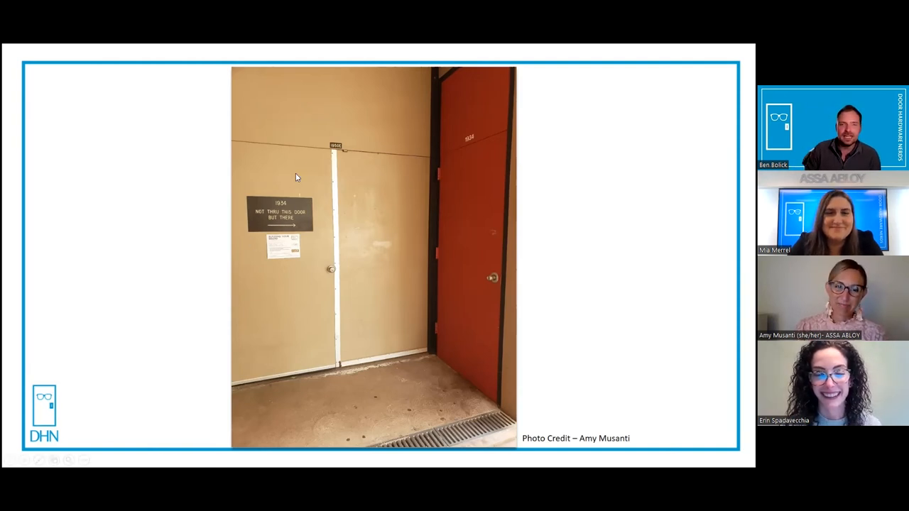
mouse_move(312, 176)
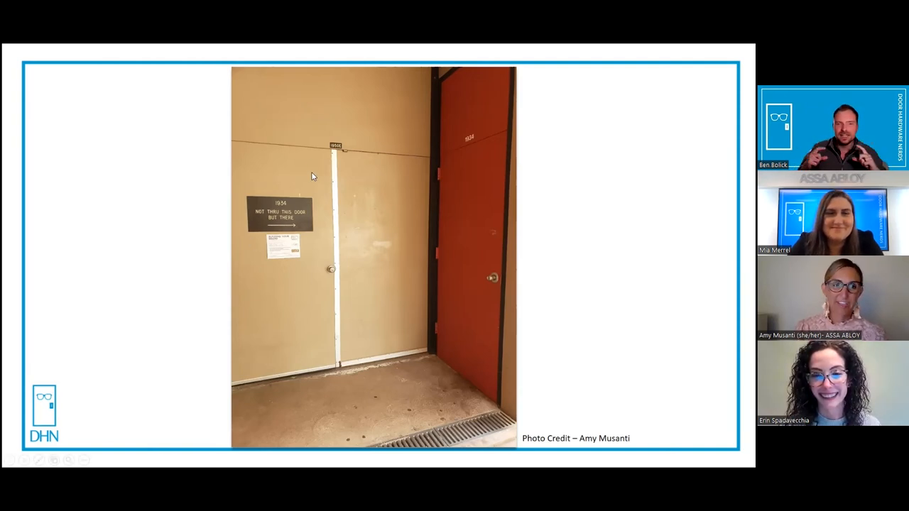
mouse_move(334, 215)
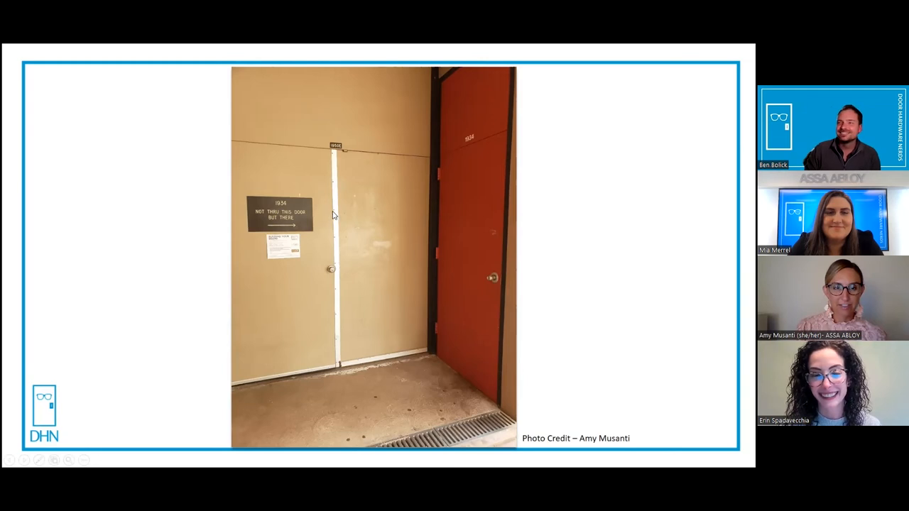
mouse_move(386, 124)
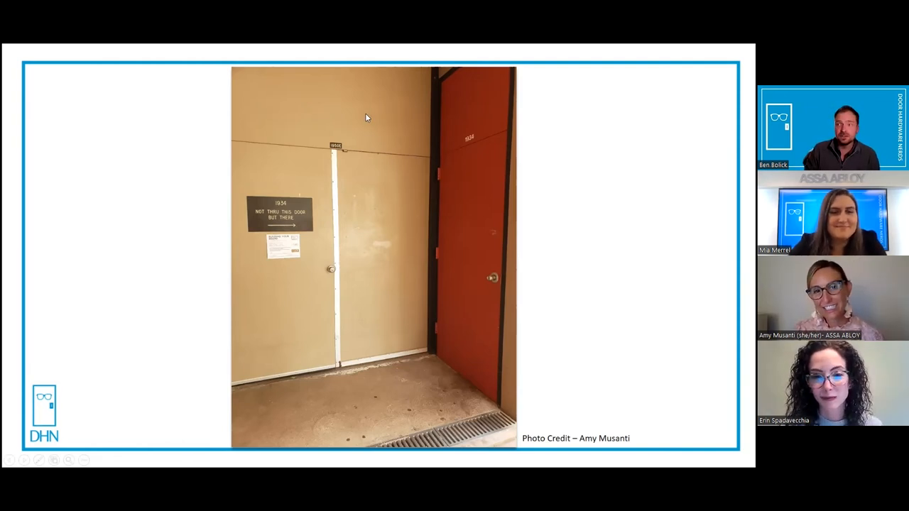
mouse_move(266, 378)
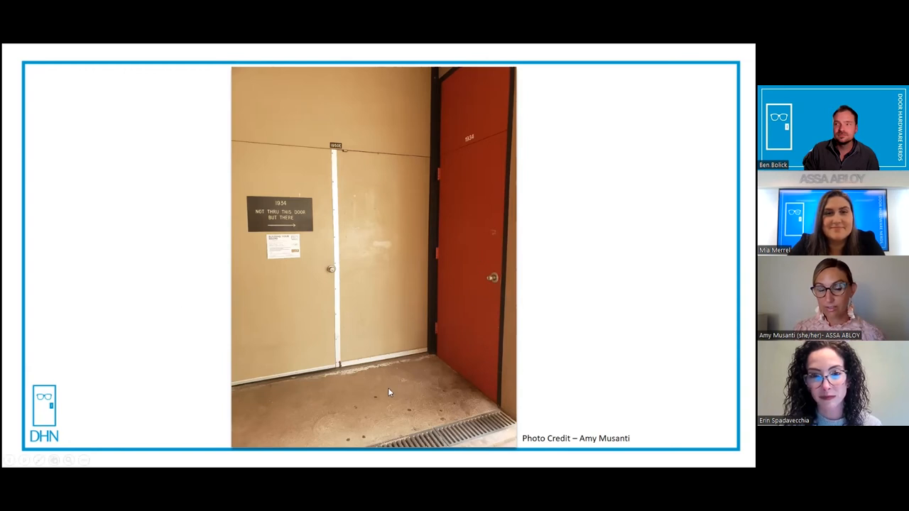
mouse_move(358, 105)
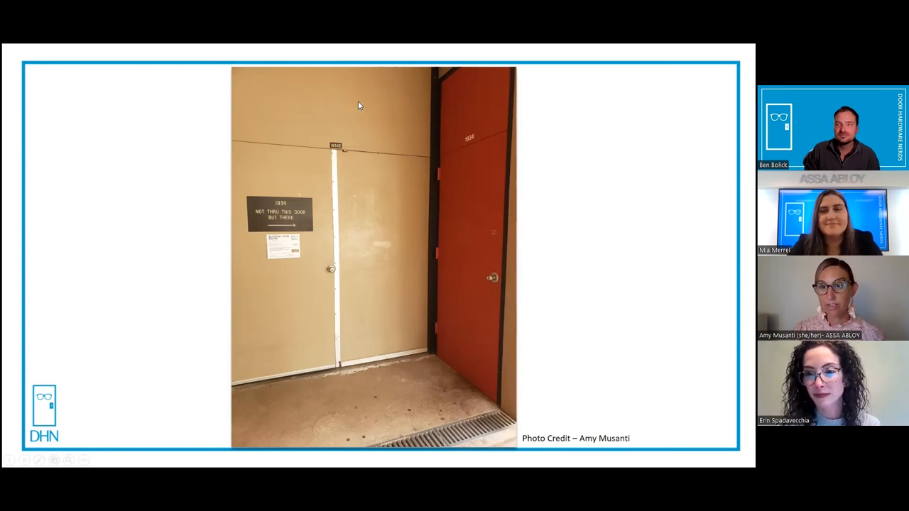
mouse_move(426, 165)
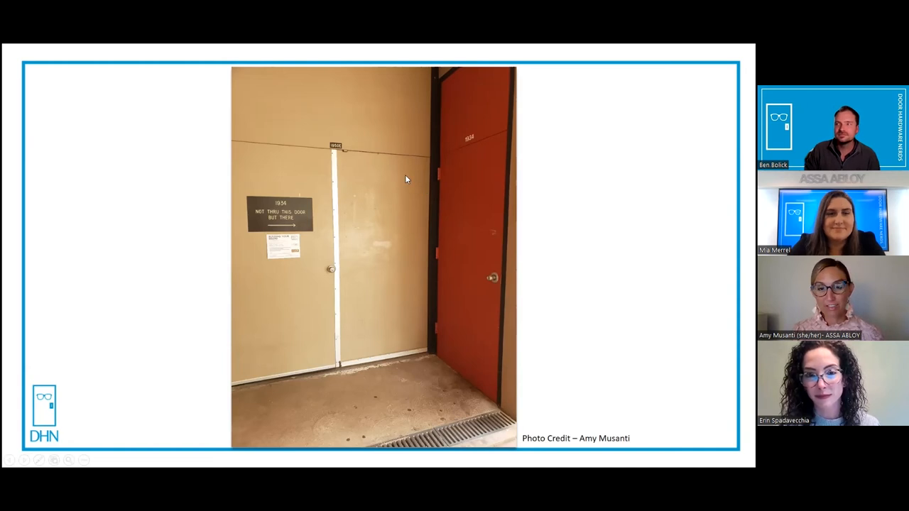
mouse_move(385, 117)
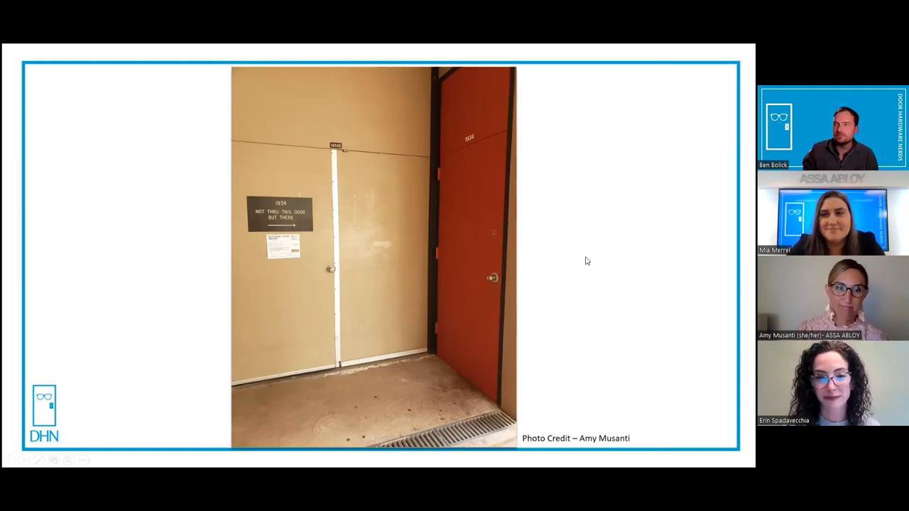
mouse_move(451, 321)
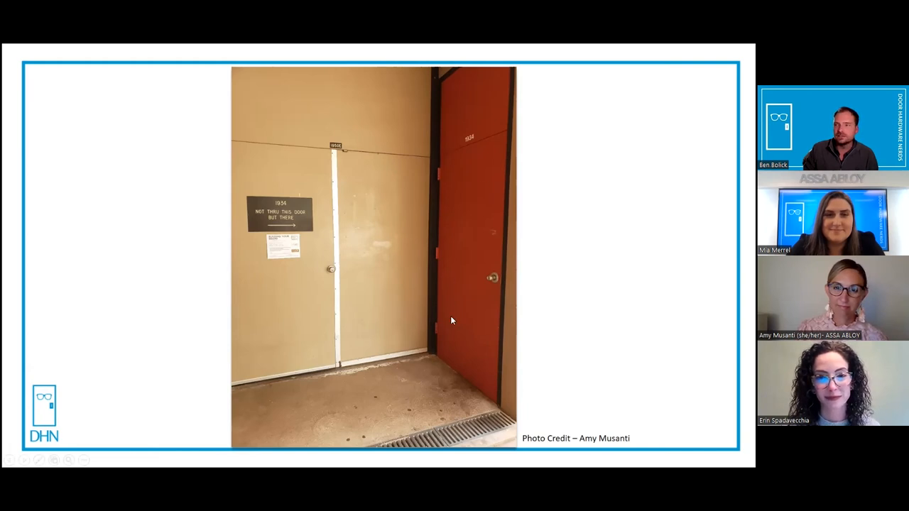
mouse_move(474, 267)
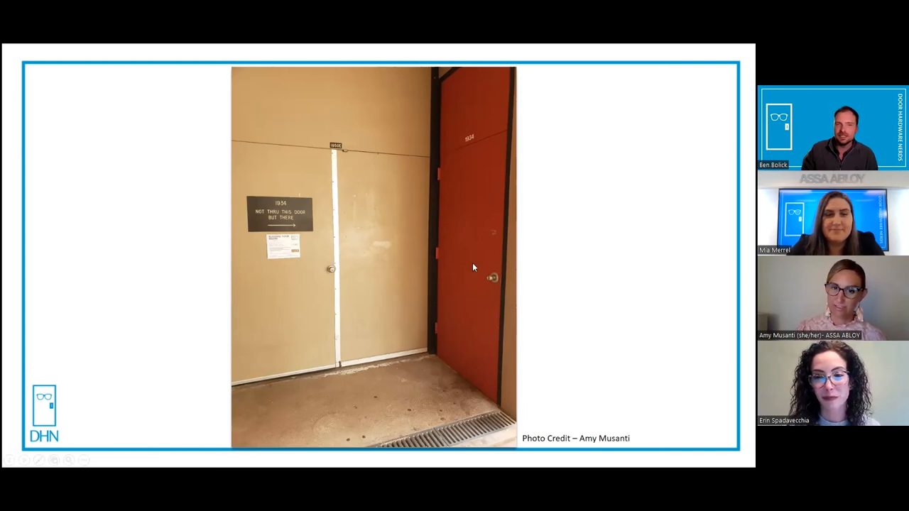
mouse_move(465, 268)
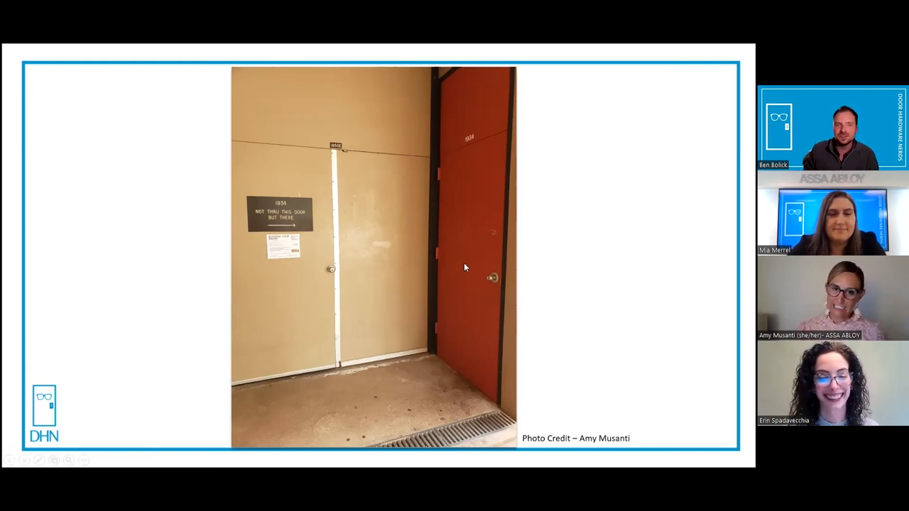
mouse_move(326, 286)
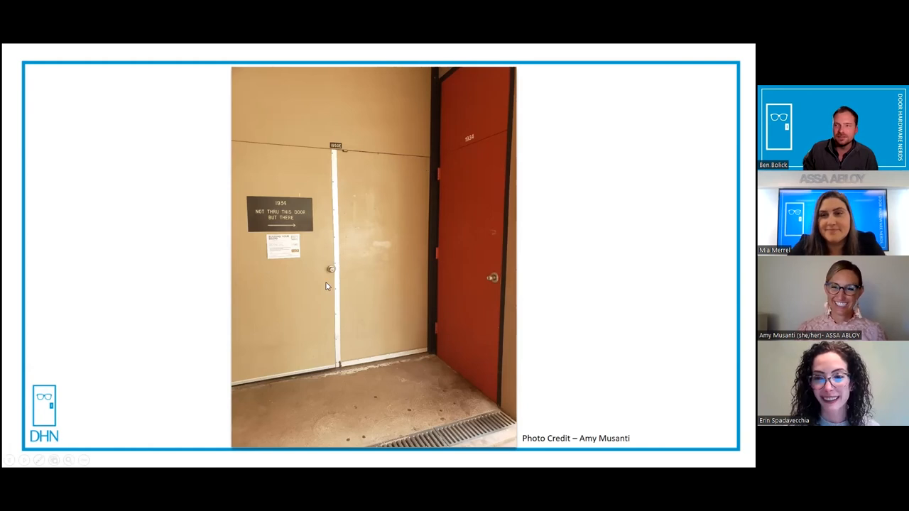
mouse_move(311, 279)
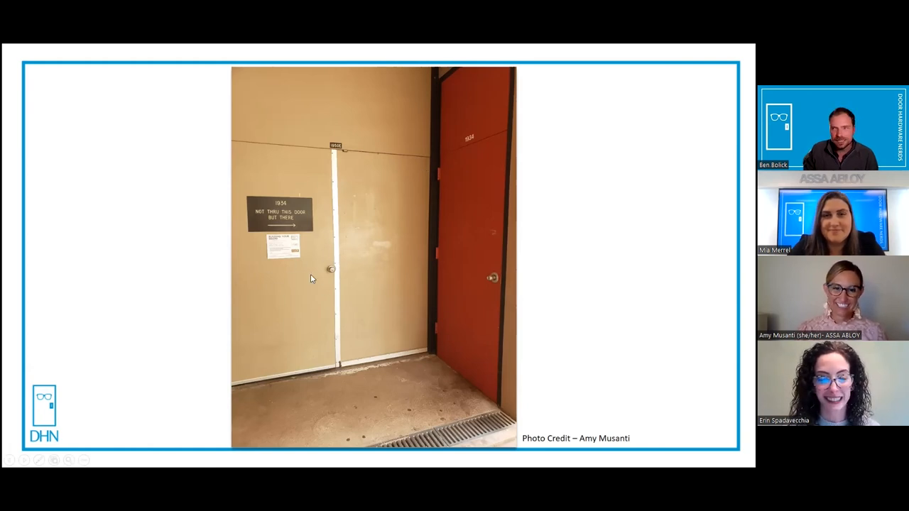